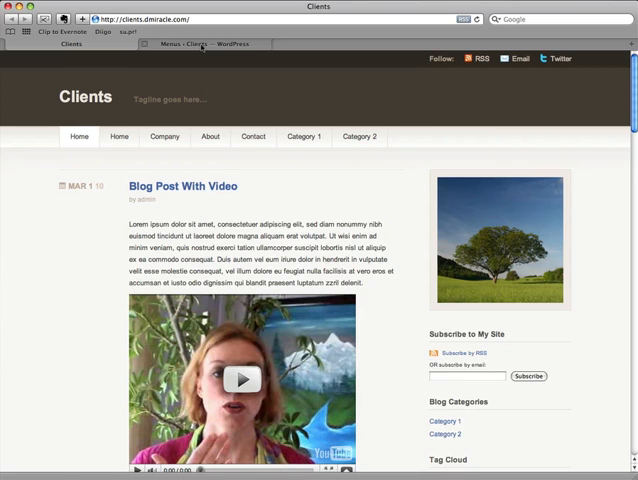
Go from the live site to the dashboard and reach Appearance > Menus
left_click(200, 44)
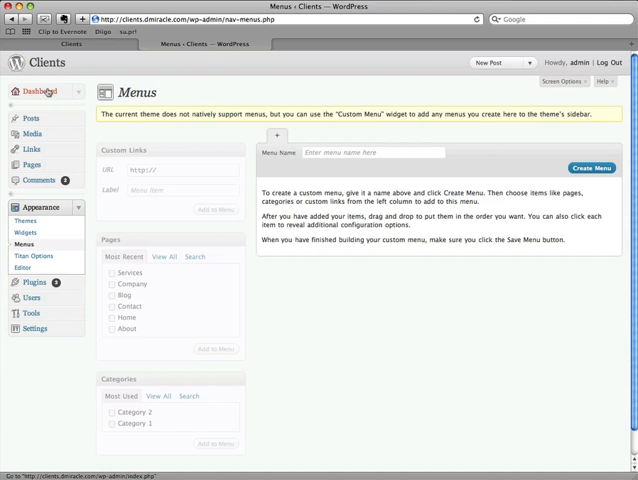
left_click(36, 92)
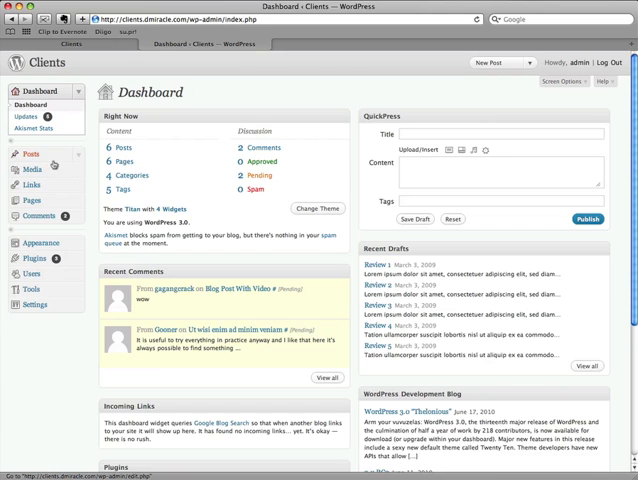
mouse_move(38, 240)
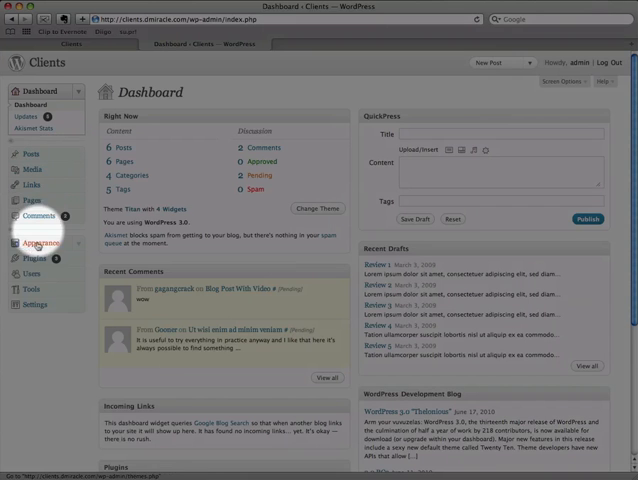
left_click(36, 242)
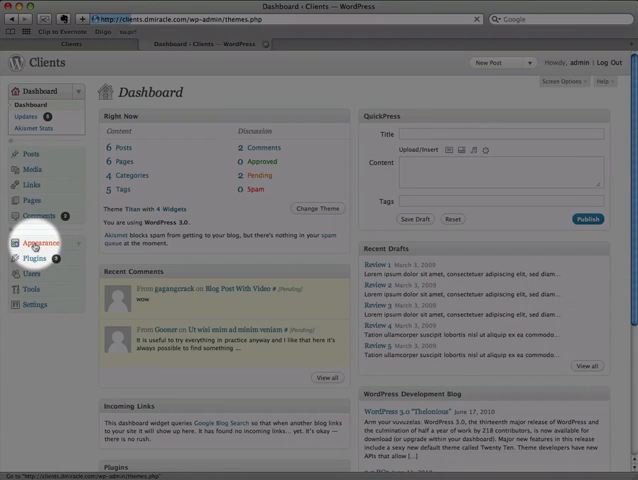
left_click(42, 208)
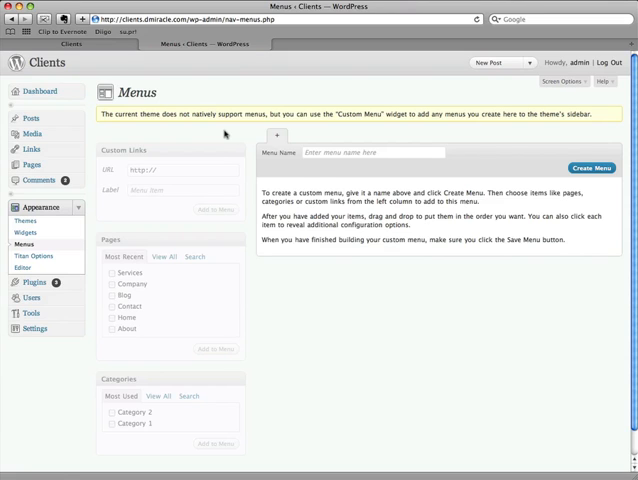
mouse_move(224, 134)
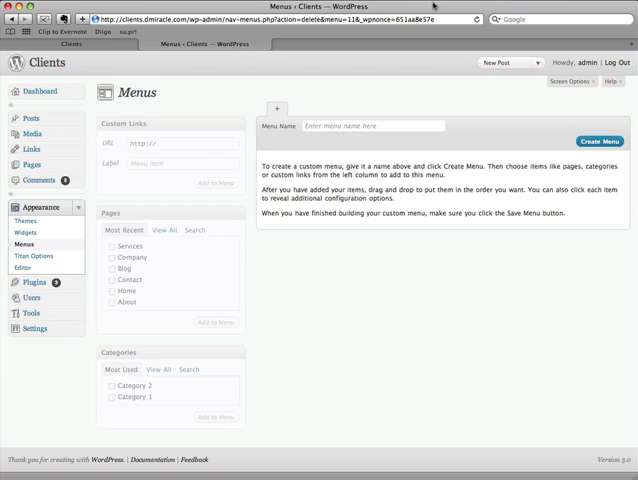
mouse_move(360, 72)
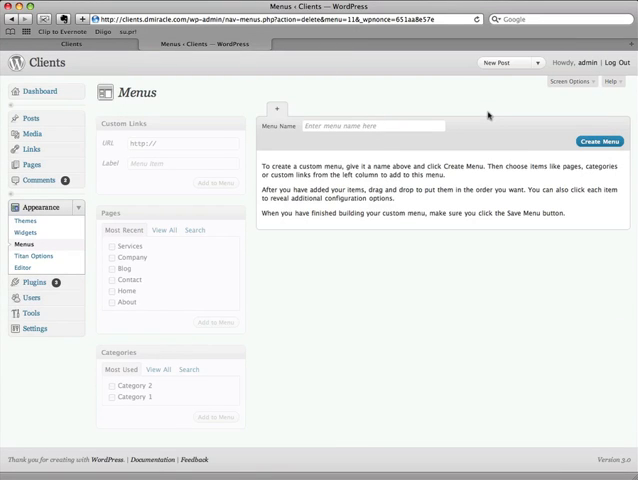
mouse_move(472, 116)
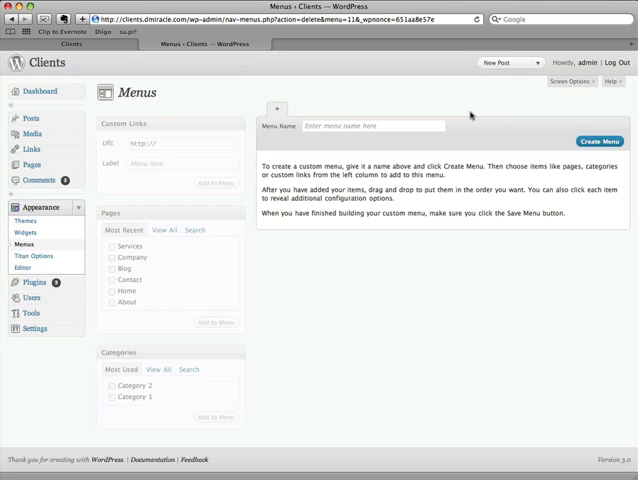
Name the new menu 'Primary Menu' and create it as the theme's primary menu
left_click(372, 126)
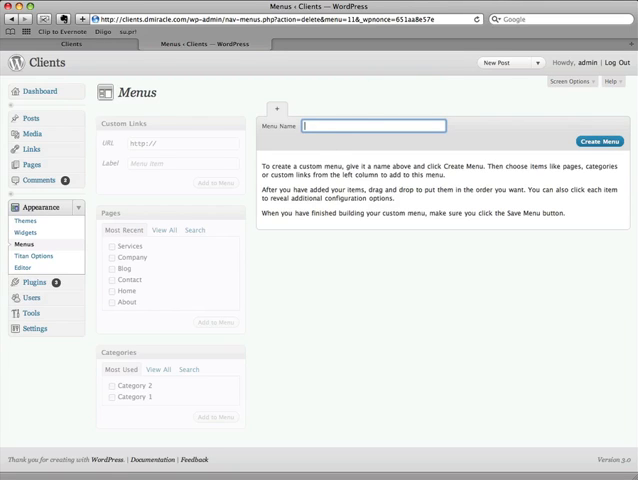
type("Prin")
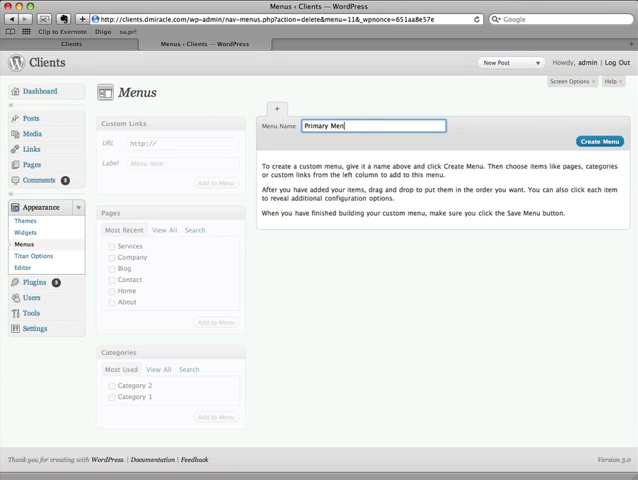
type("u")
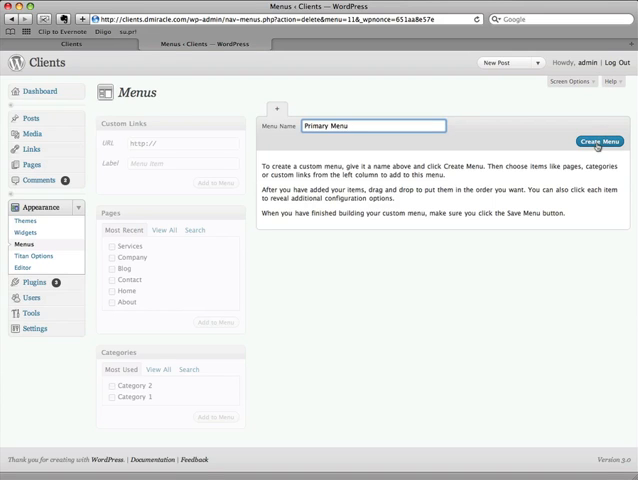
left_click(600, 140)
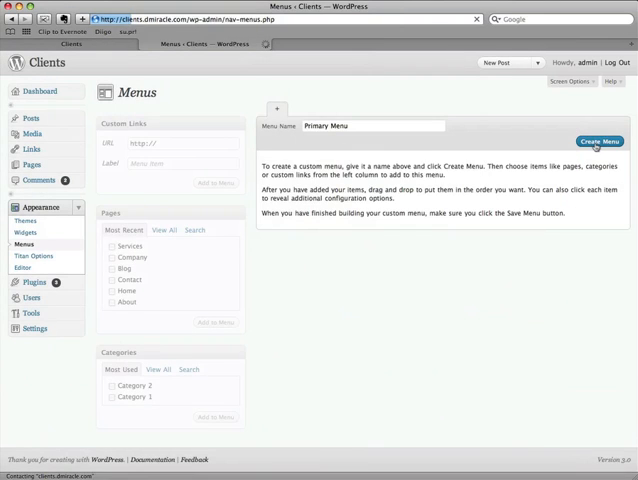
left_click(600, 140)
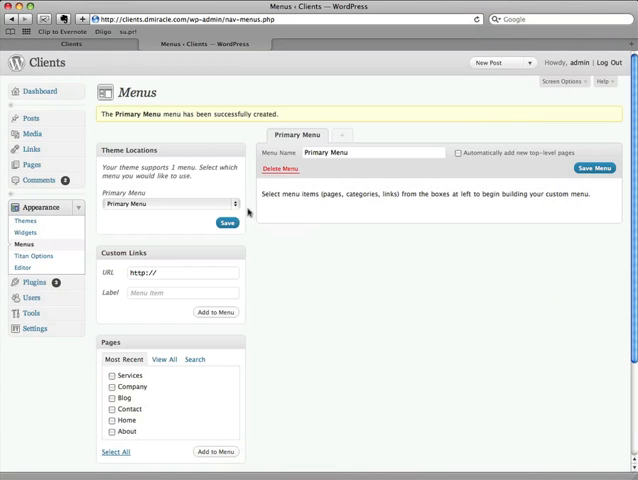
left_click(236, 204)
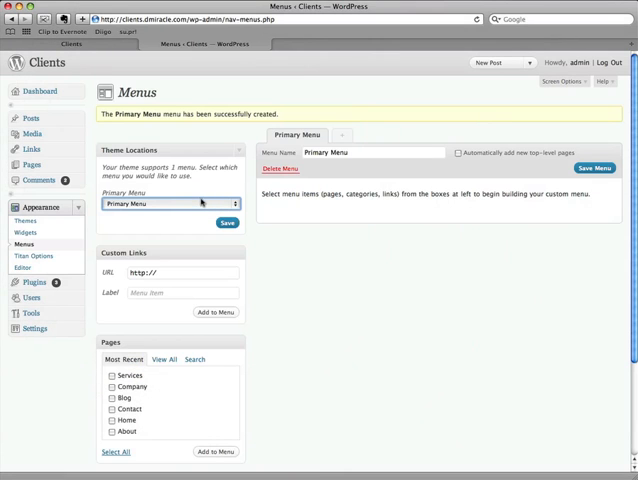
mouse_move(326, 176)
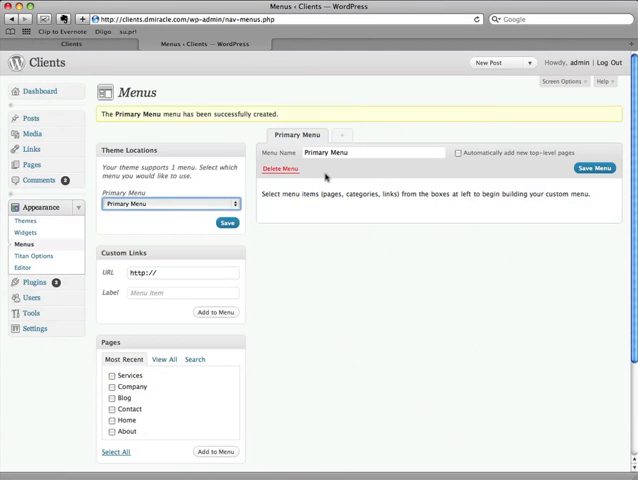
Create a second menu named 'Secondary Menu', then delete it again
left_click(280, 168)
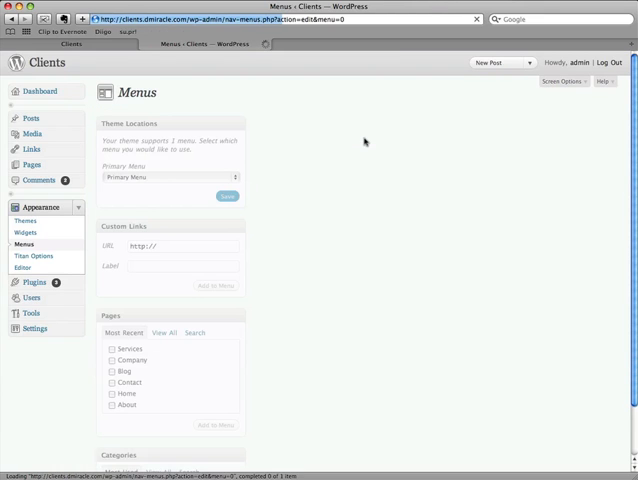
left_click(342, 108)
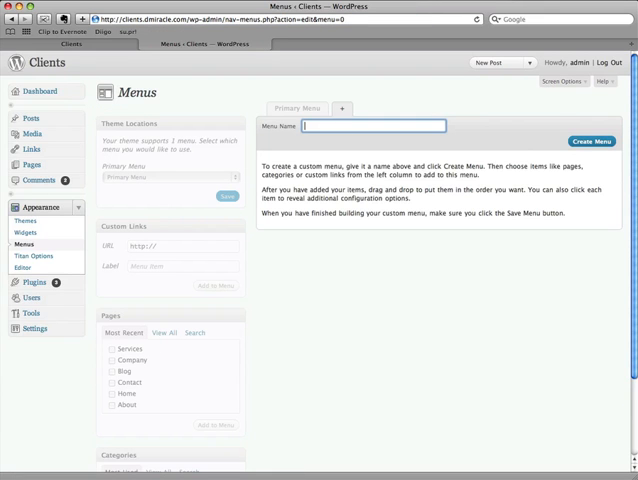
type("Secon")
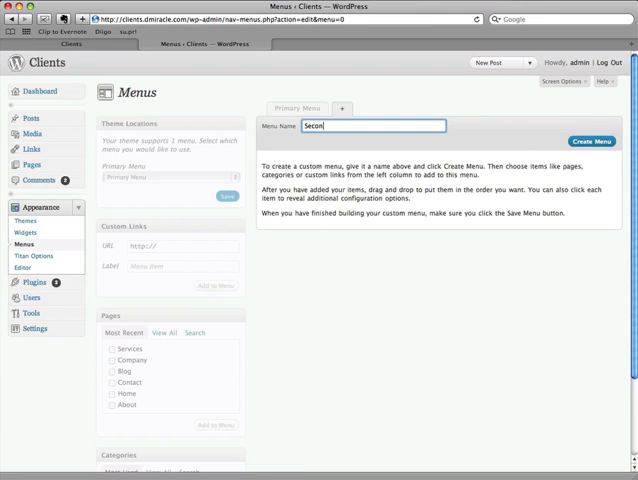
type("aD")
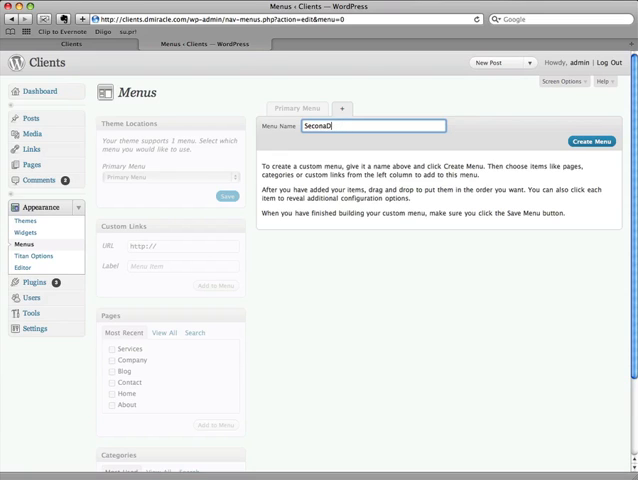
type("Secondary n")
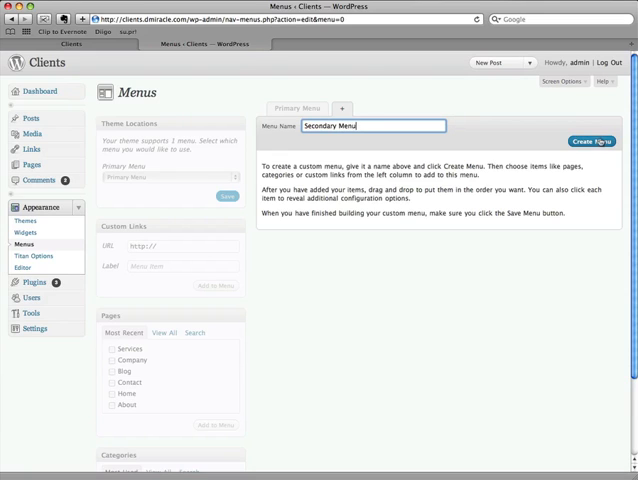
left_click(592, 142)
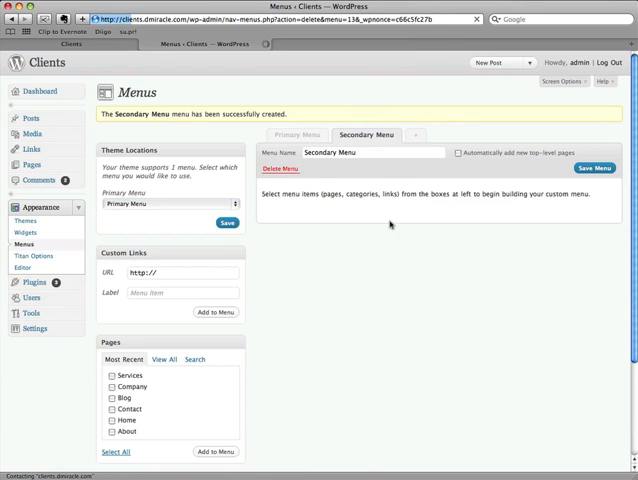
left_click(280, 168)
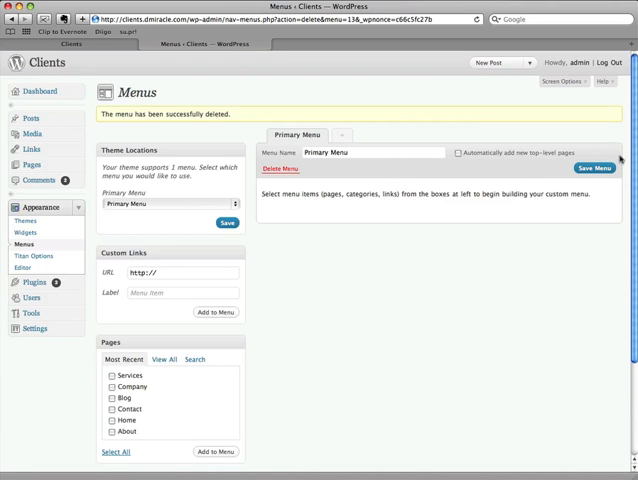
Add the ticked Services, Company, Blog, Contact, Home and About pages, save the menu and view the site
scroll("down", 3)
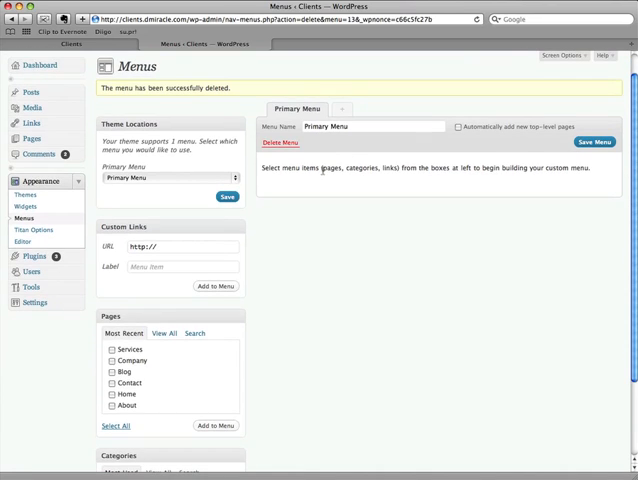
mouse_move(330, 210)
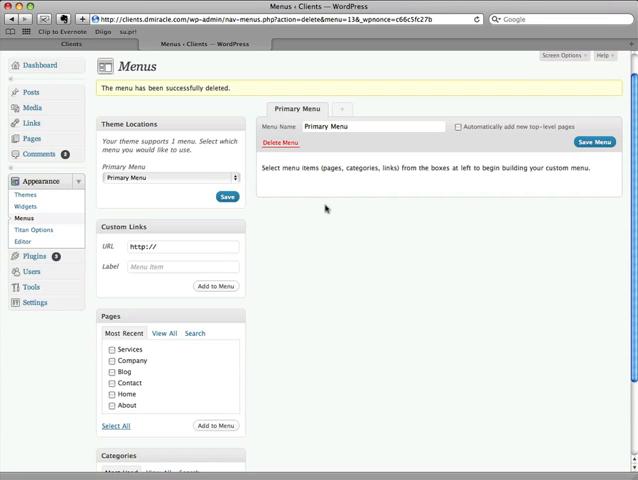
mouse_move(396, 192)
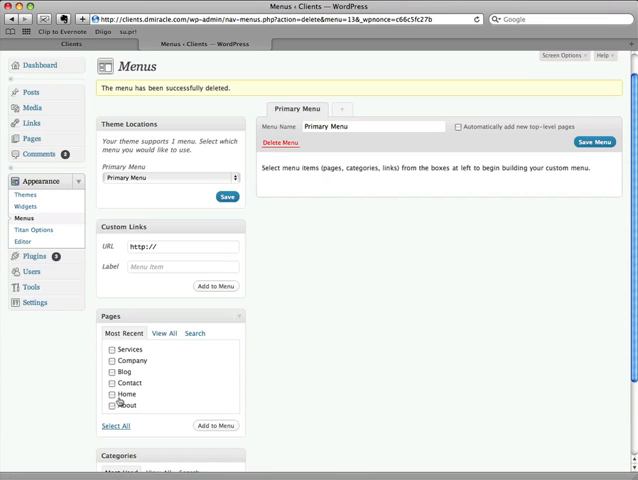
mouse_move(216, 426)
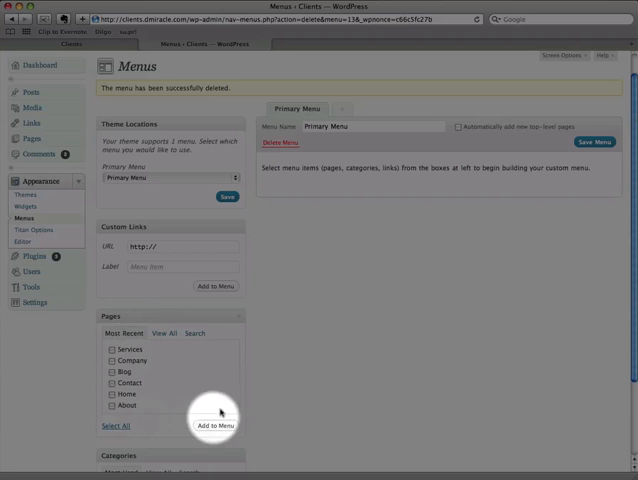
left_click(112, 394)
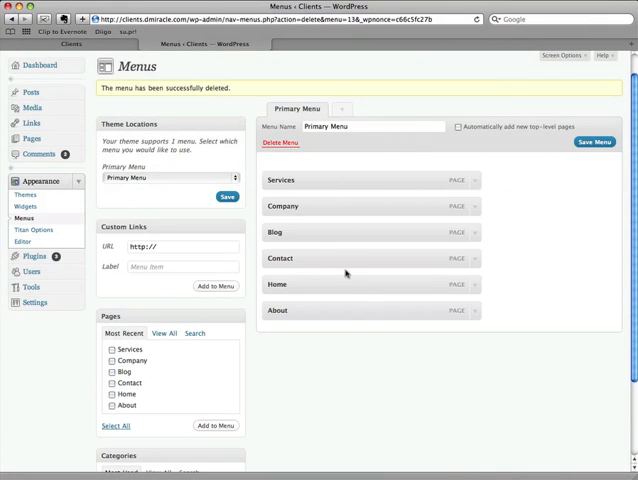
left_click(594, 140)
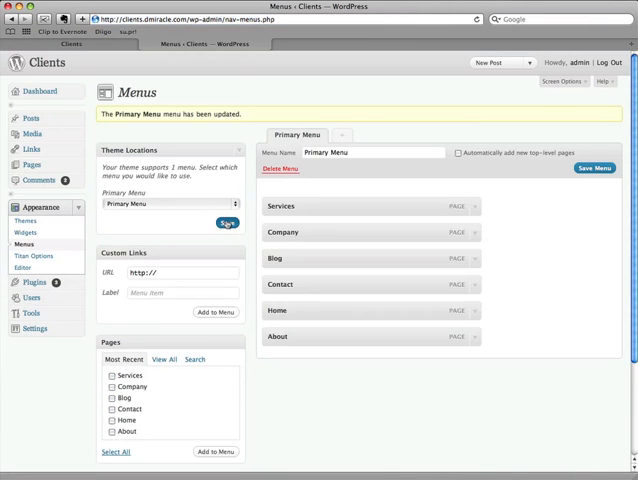
left_click(228, 224)
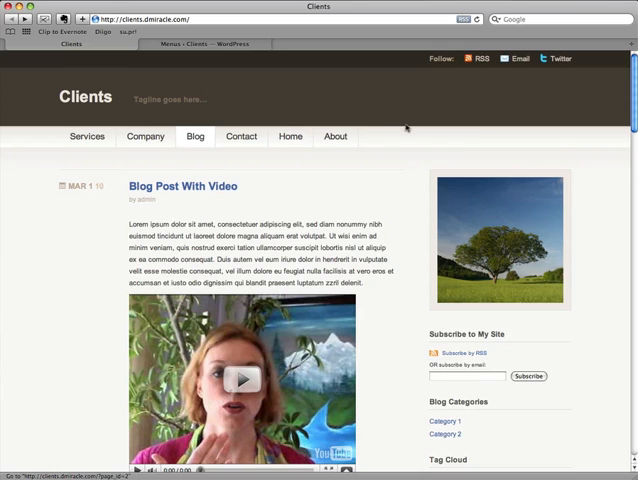
mouse_move(248, 56)
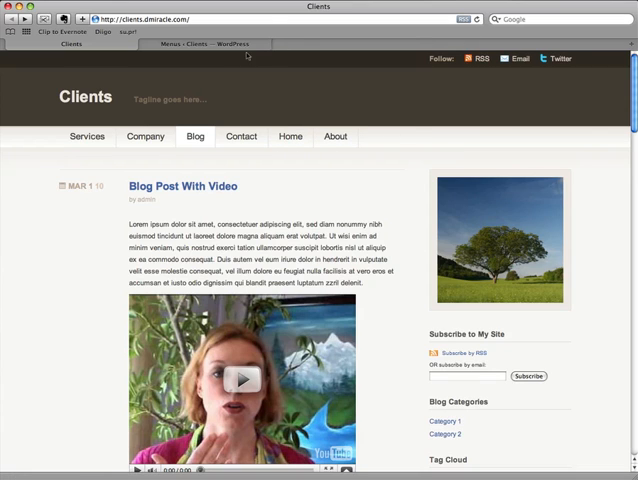
Return from the live site's navigation bar to the Menus editing screen
left_click(204, 44)
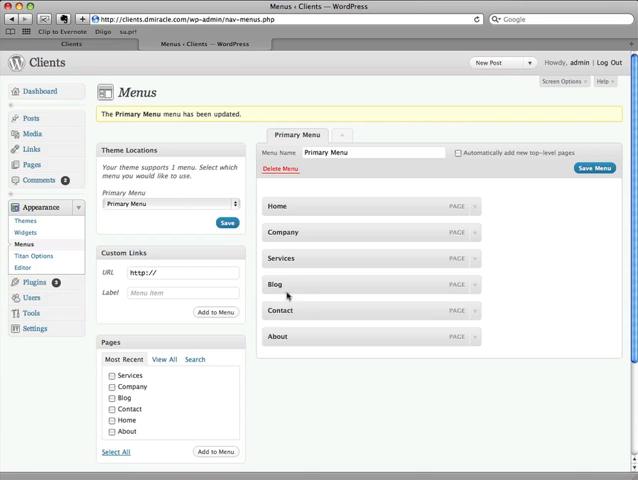
Move Blog up just below Home, save the new order and view the site
left_click_drag(290, 284, 290, 230)
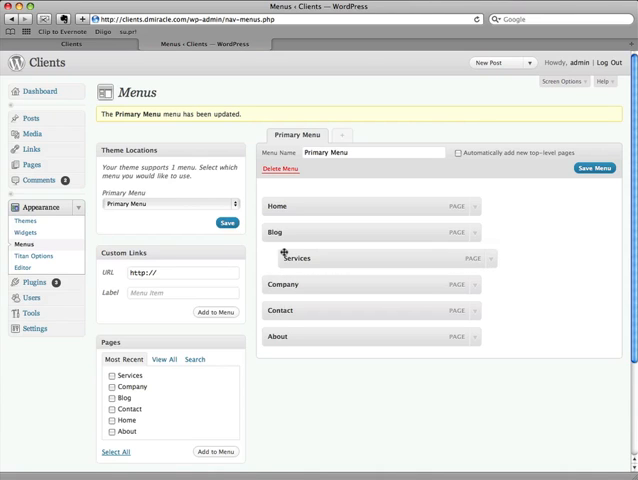
left_click(596, 168)
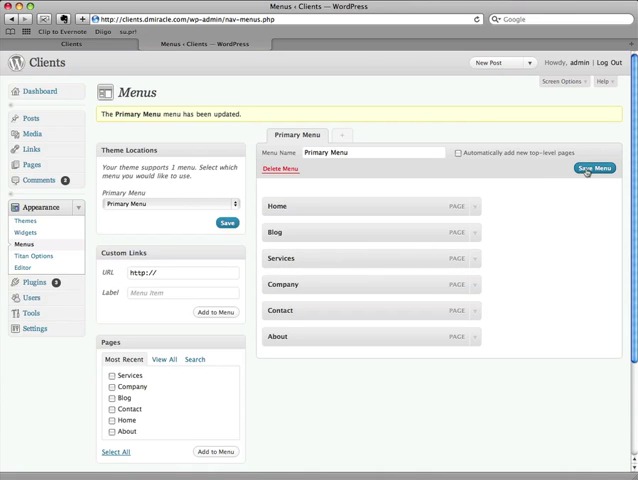
left_click(596, 168)
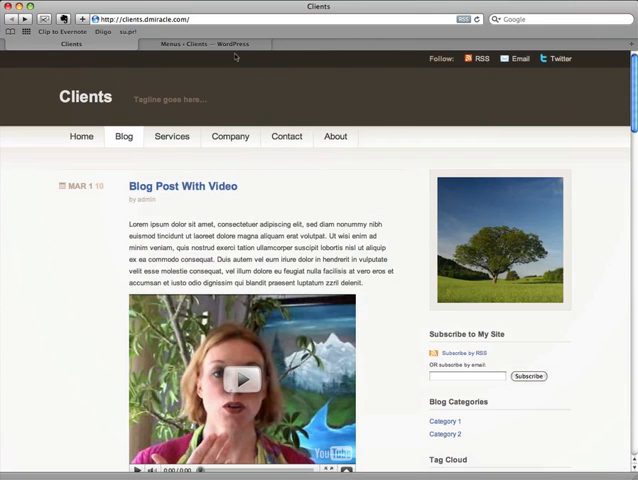
Return from the live site to the Menus editing screen
left_click(204, 44)
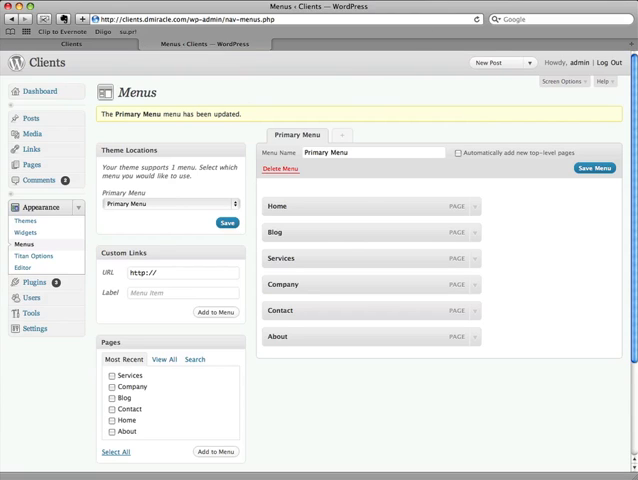
mouse_move(402, 70)
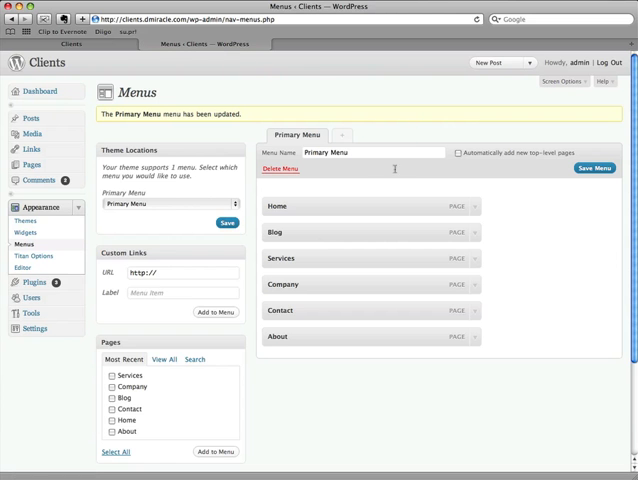
mouse_move(288, 272)
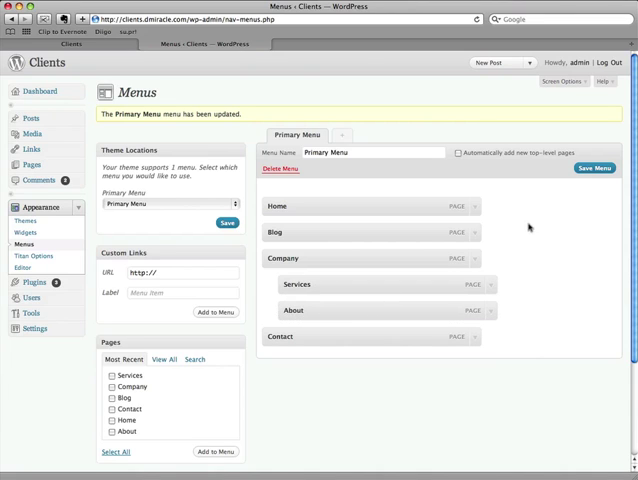
Save the menu with Services and About nested under Company
left_click(594, 168)
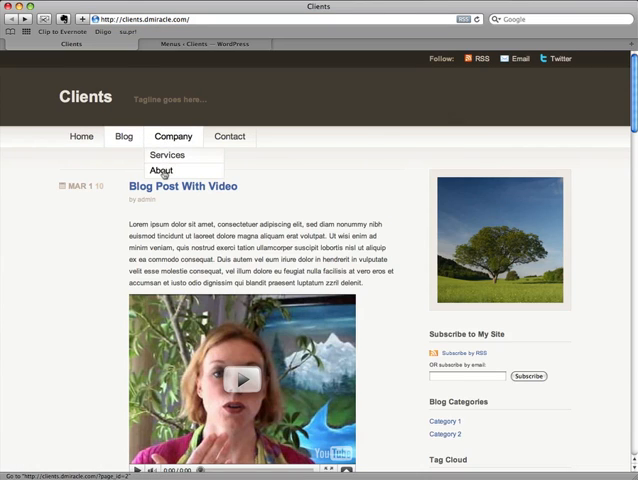
Return to Menus and save Services and About back as top-level items
left_click(210, 44)
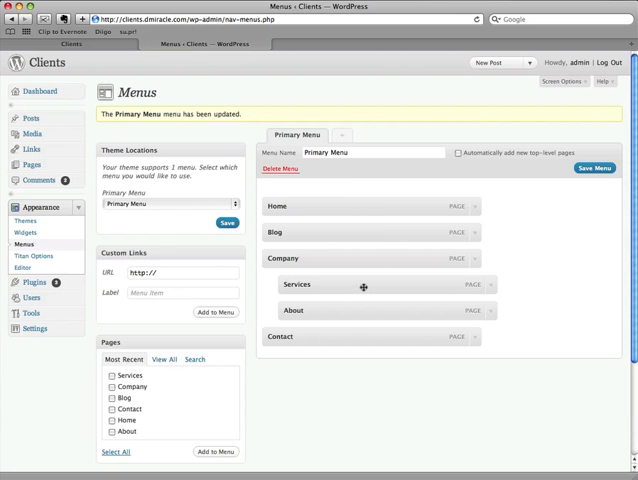
mouse_move(348, 312)
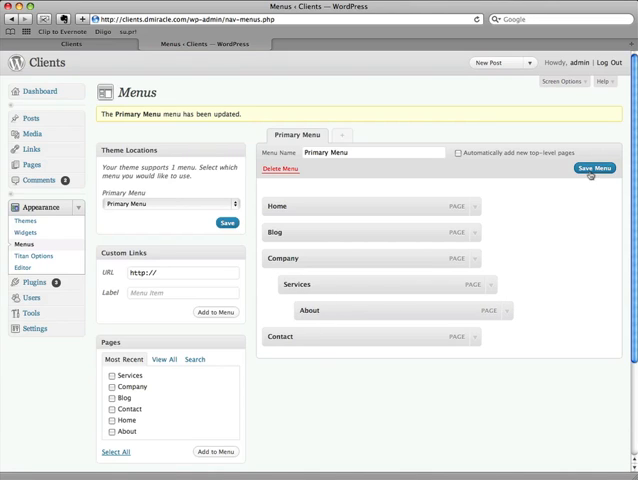
left_click(594, 168)
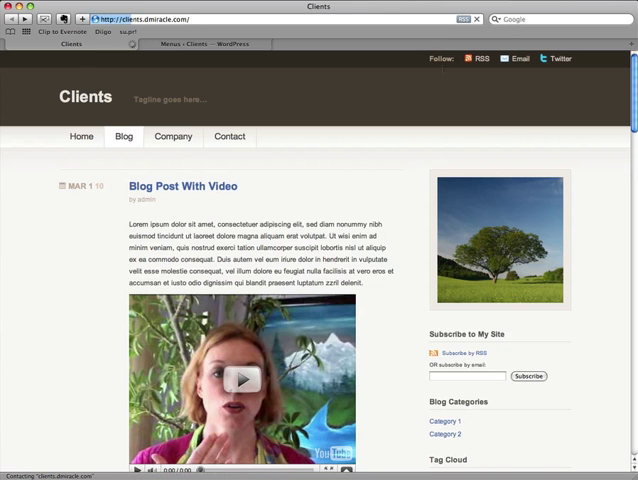
mouse_move(174, 136)
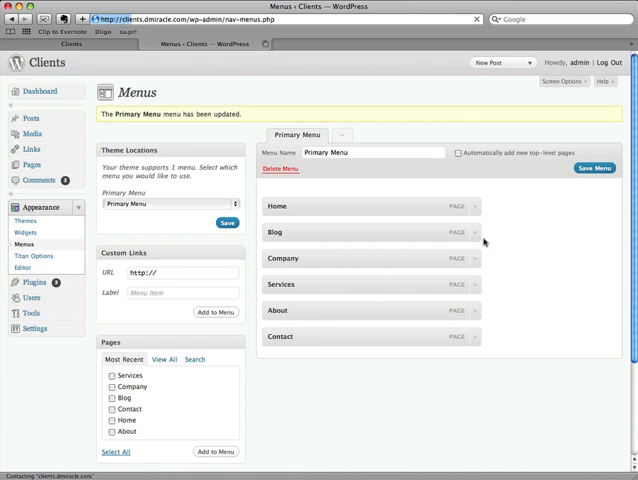
left_click(596, 168)
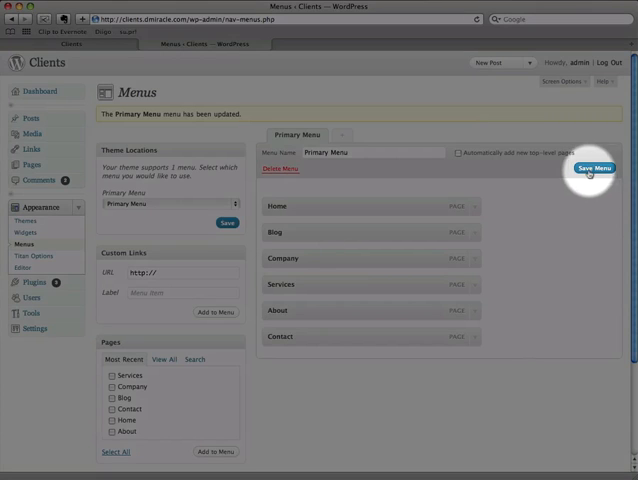
left_click(596, 168)
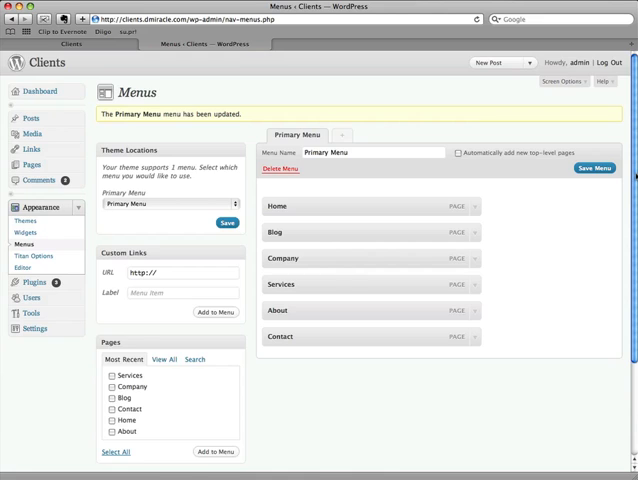
Tick Category 1 and Category 2 in the Categories box and add them to the menu
scroll("down", 3)
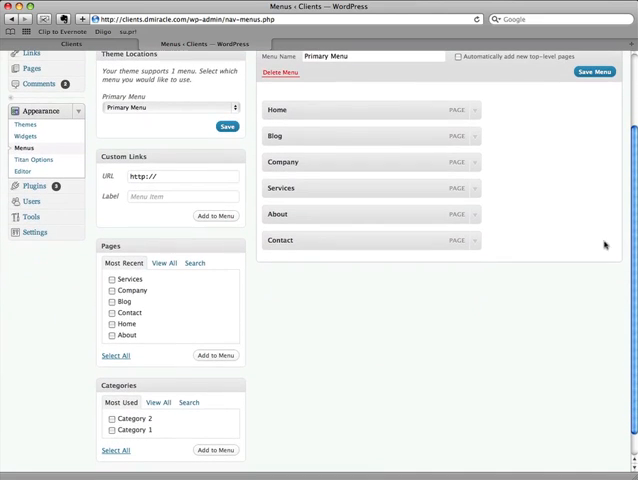
mouse_move(544, 232)
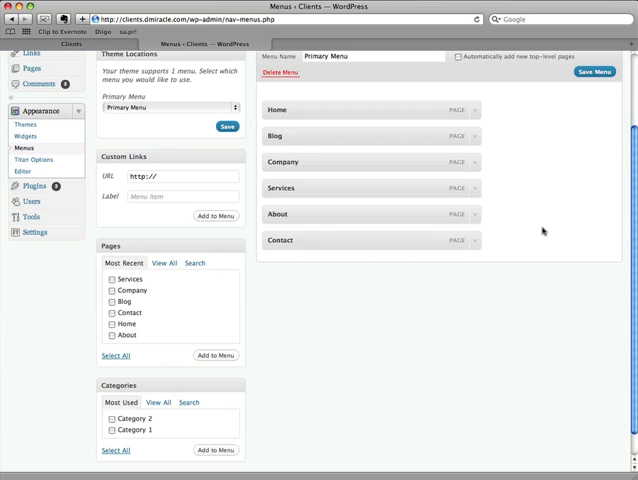
mouse_move(326, 352)
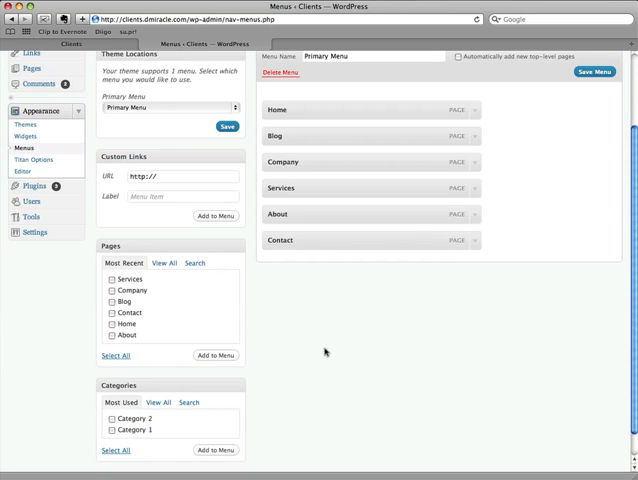
scroll("down", 3)
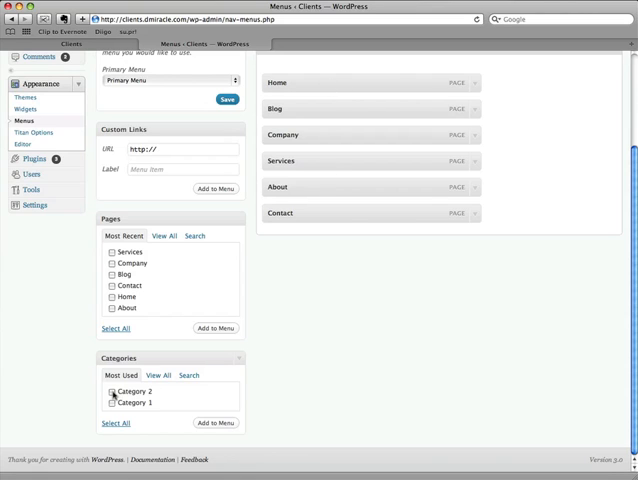
left_click(118, 424)
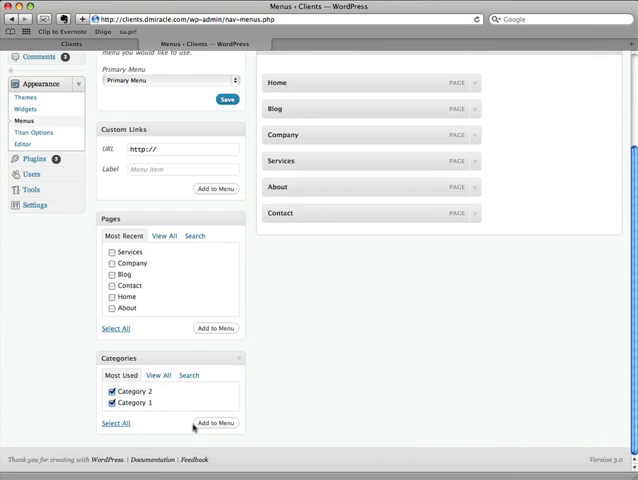
left_click(216, 424)
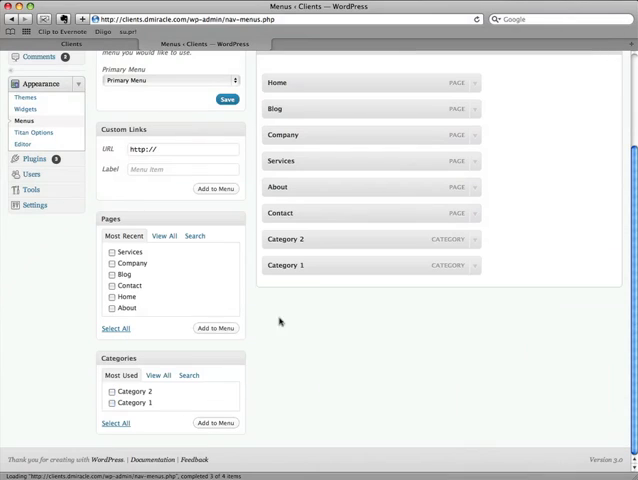
mouse_move(326, 270)
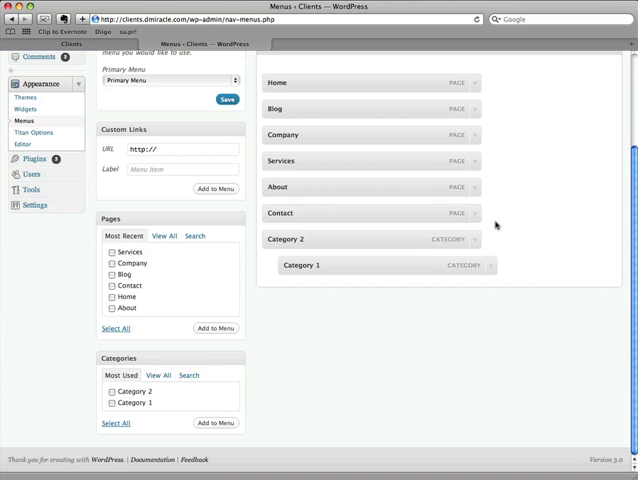
mouse_move(496, 226)
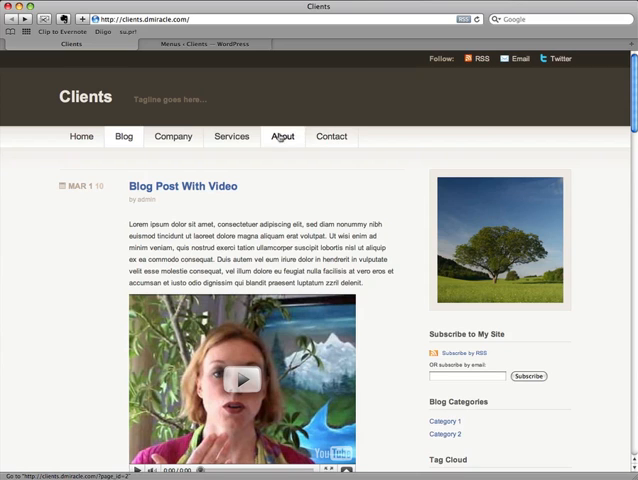
mouse_move(232, 136)
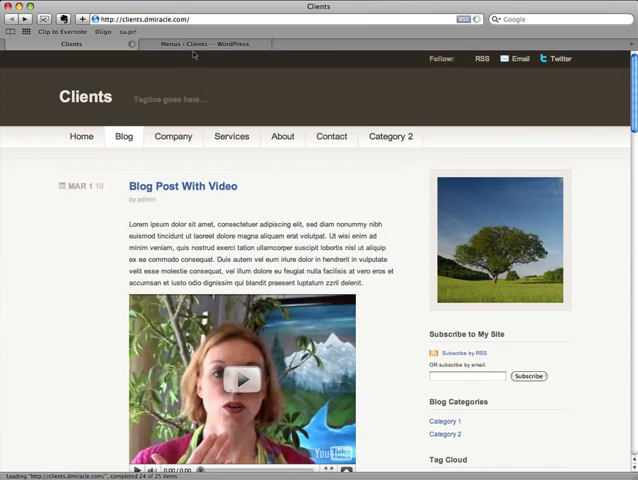
Return from the live site to the Appearance > Menus editing screen
left_click(200, 44)
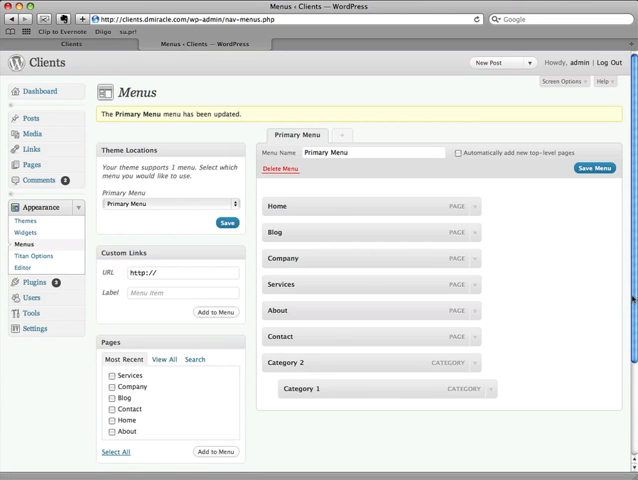
Add a Custom Links item with link text 'Dawud' to the Primary Menu
scroll("down", 3)
type("dmiracle.com")
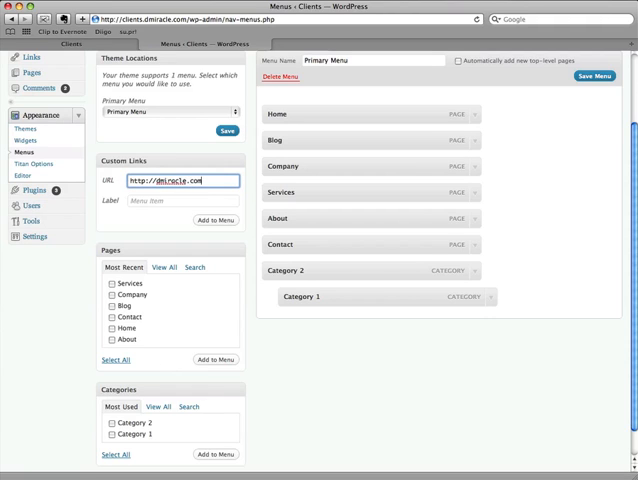
left_click(184, 200)
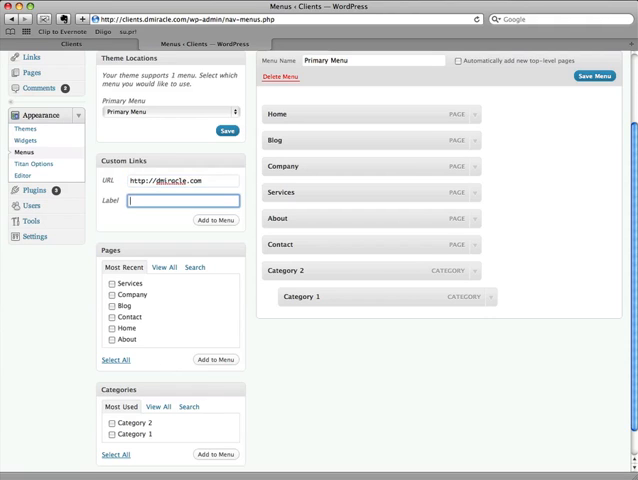
type("Dawud")
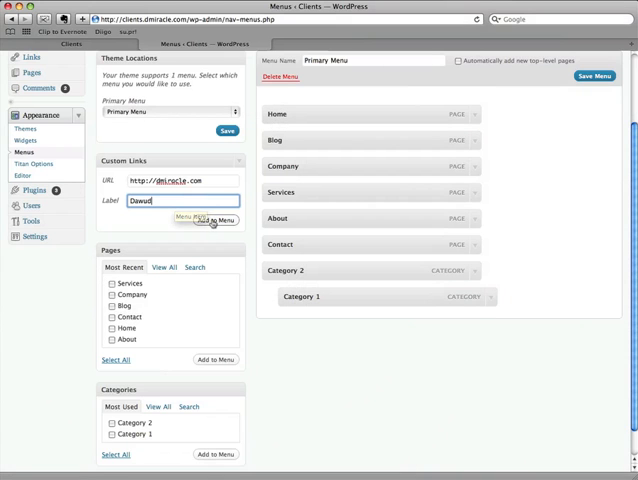
left_click(214, 220)
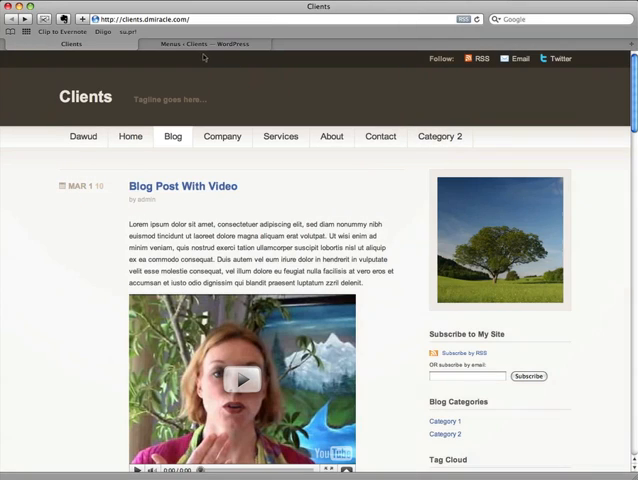
Expand the Home menu item and focus its Navigation Label field, still reading 'Home'
left_click(204, 44)
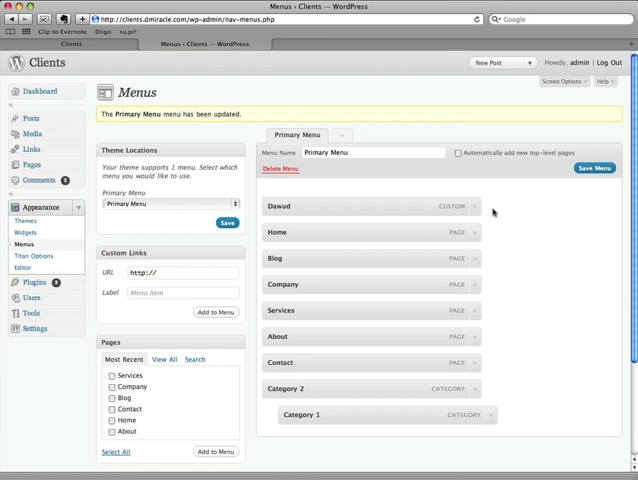
left_click(476, 232)
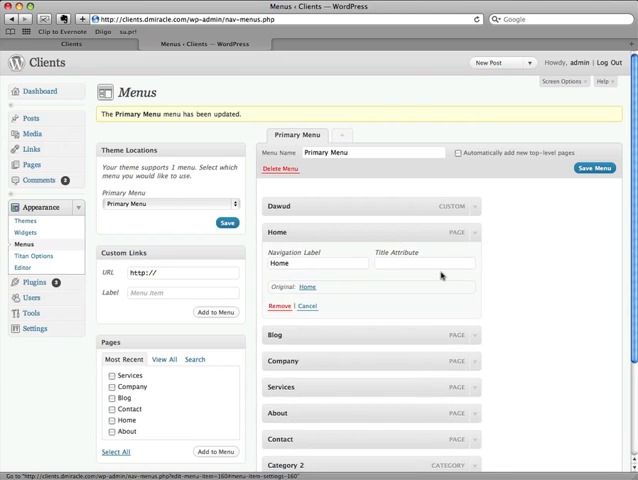
mouse_move(464, 228)
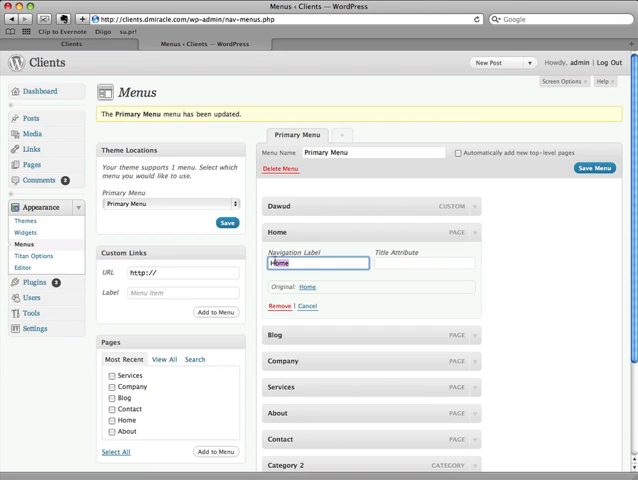
left_click(318, 264)
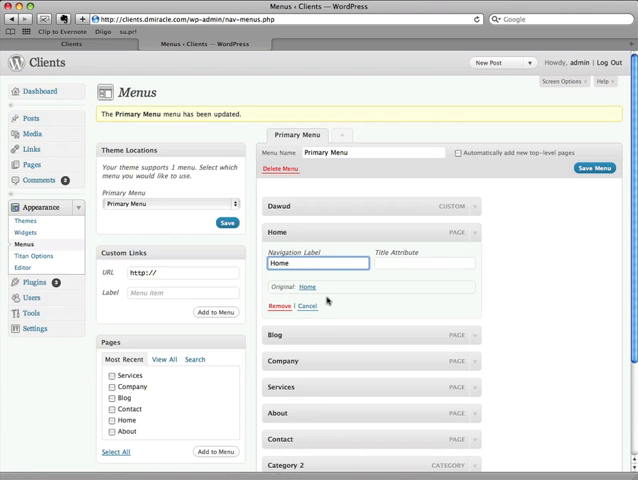
mouse_move(468, 264)
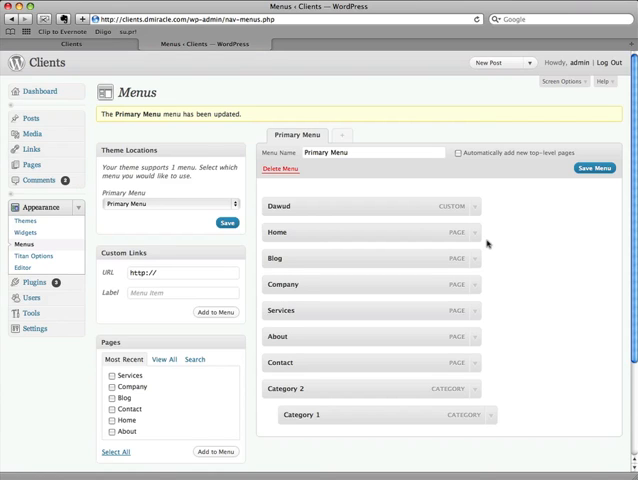
mouse_move(552, 248)
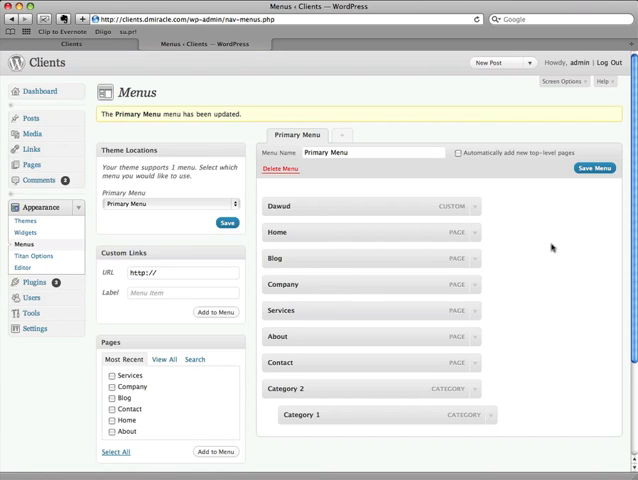
mouse_move(550, 240)
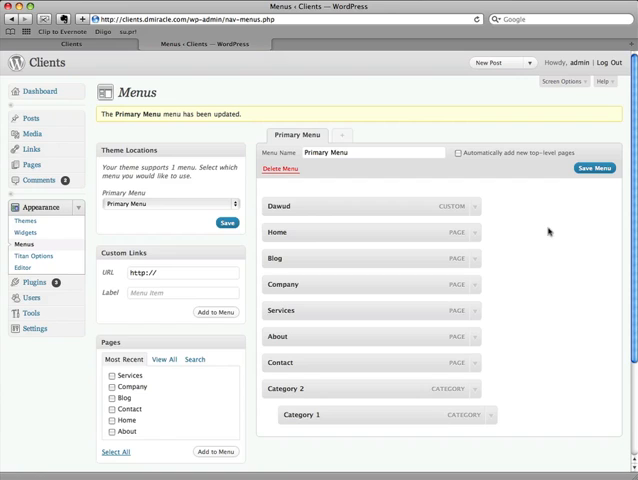
mouse_move(528, 232)
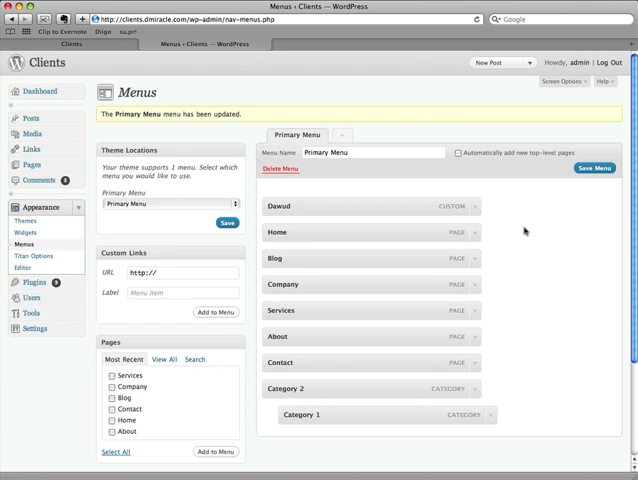